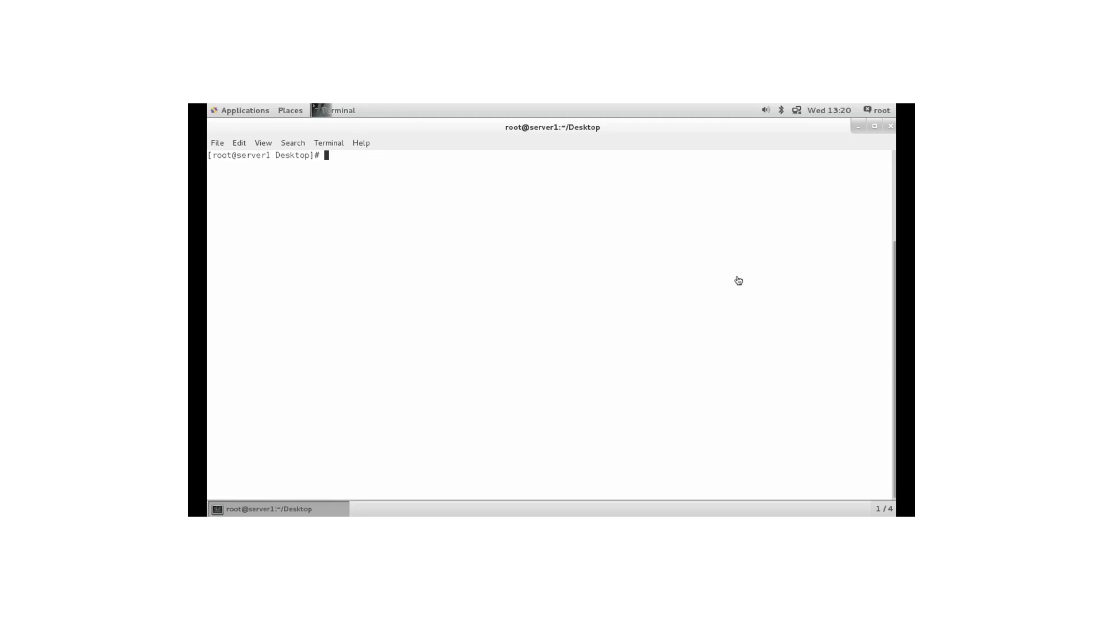
Launch gdisk on /dev/sdb, which reports no existing partition table.
type("gdi")
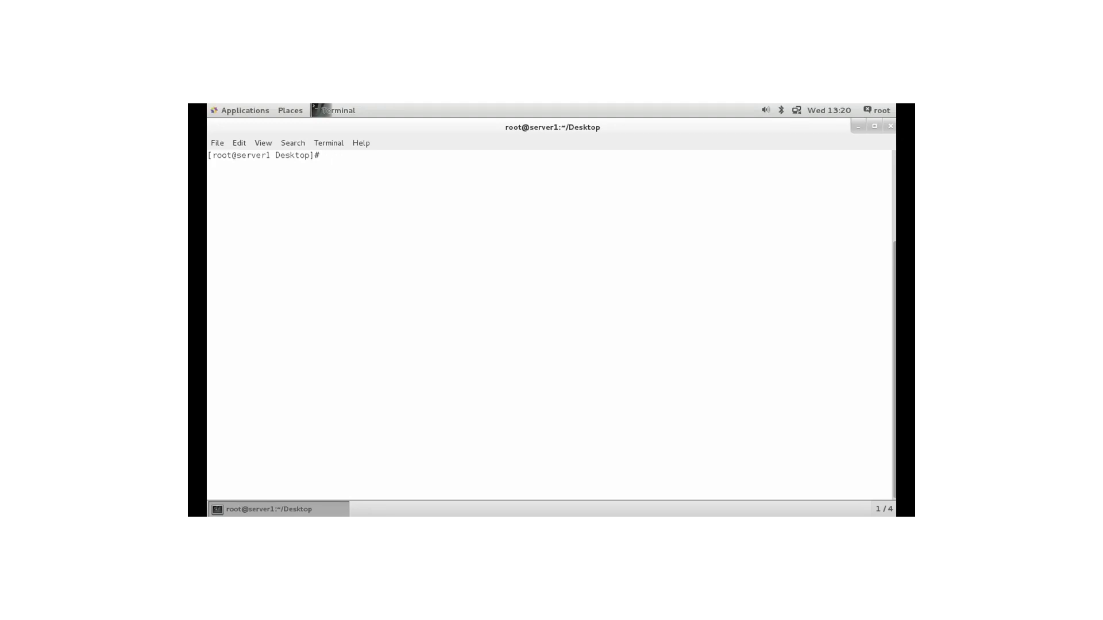
type("gdis")
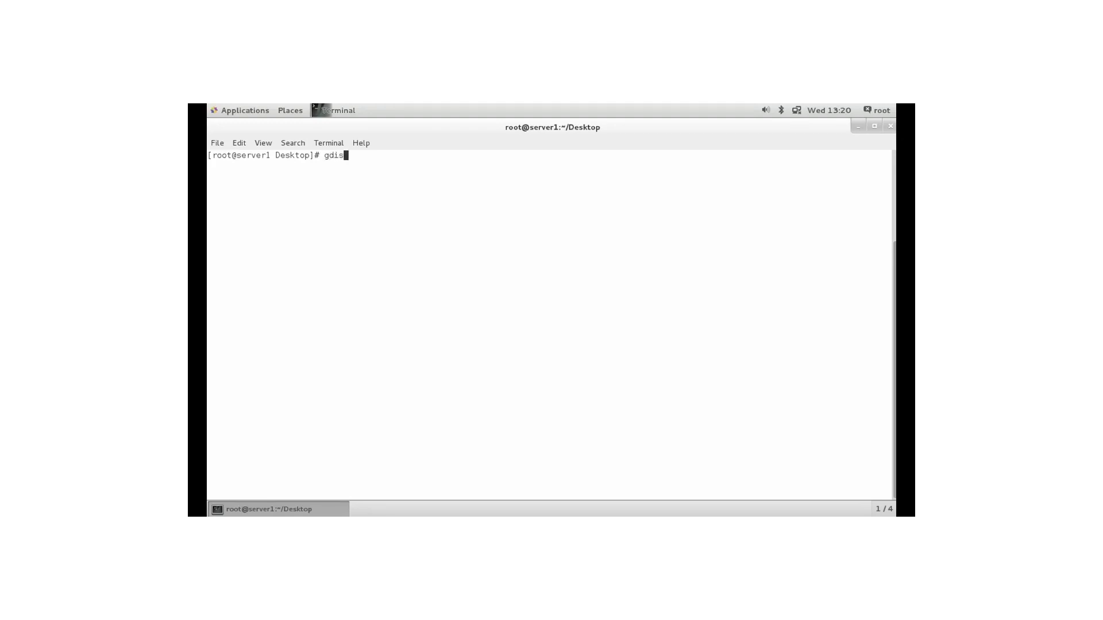
type("k /dev/")
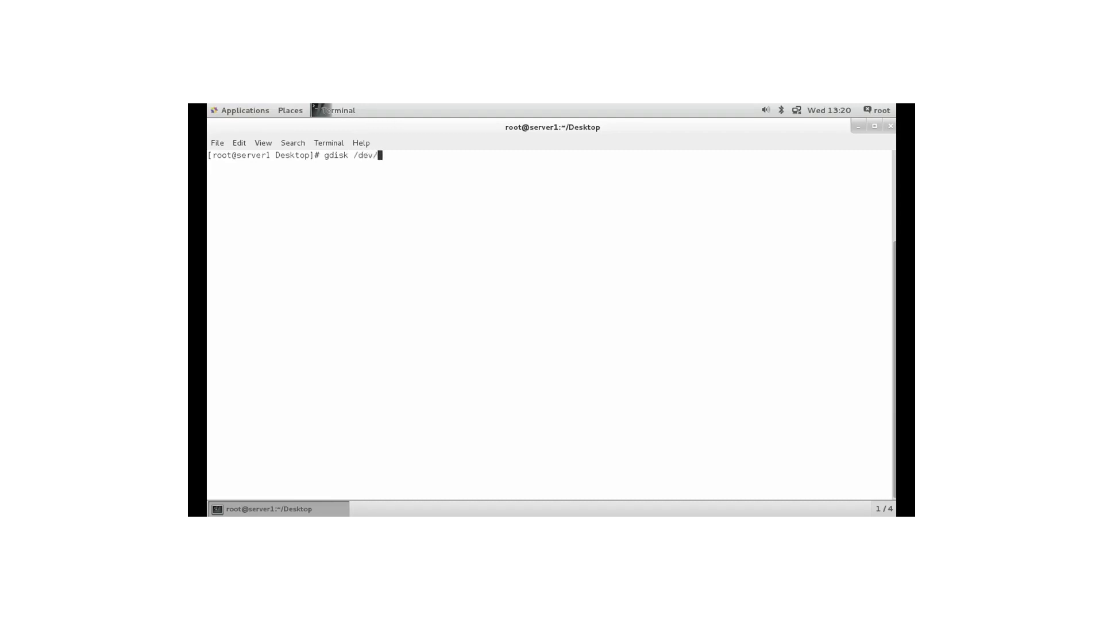
type("s")
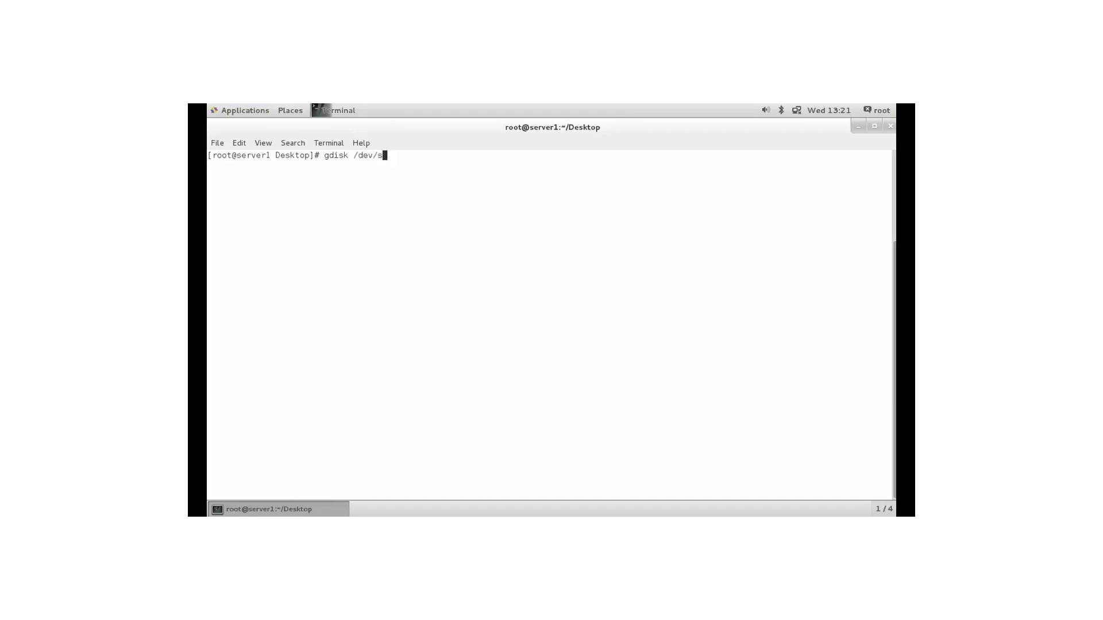
type("db")
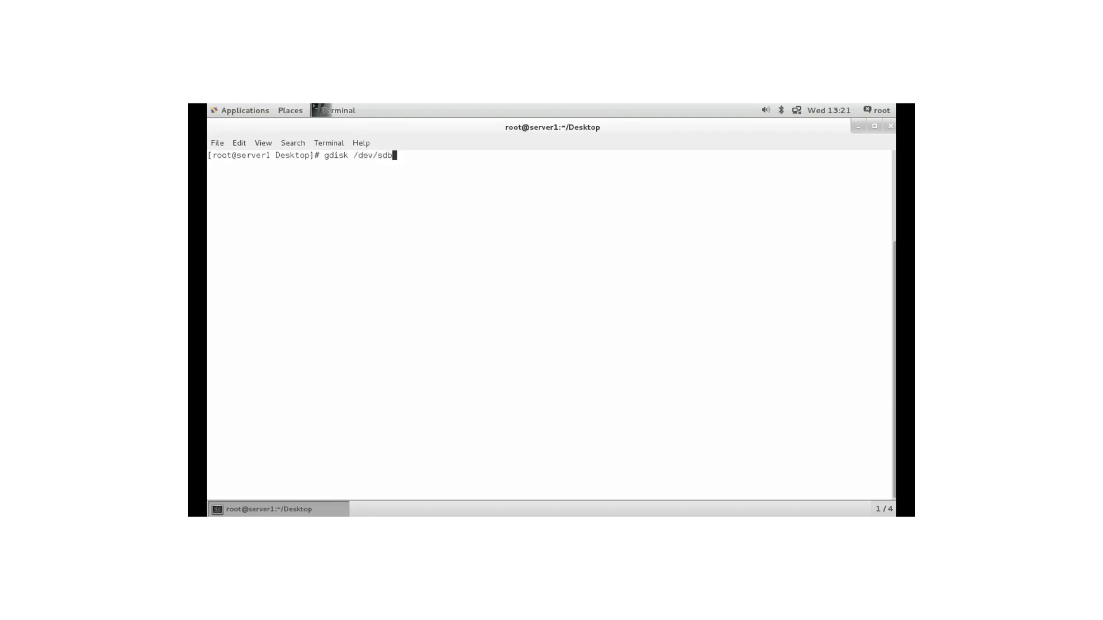
key("Return")
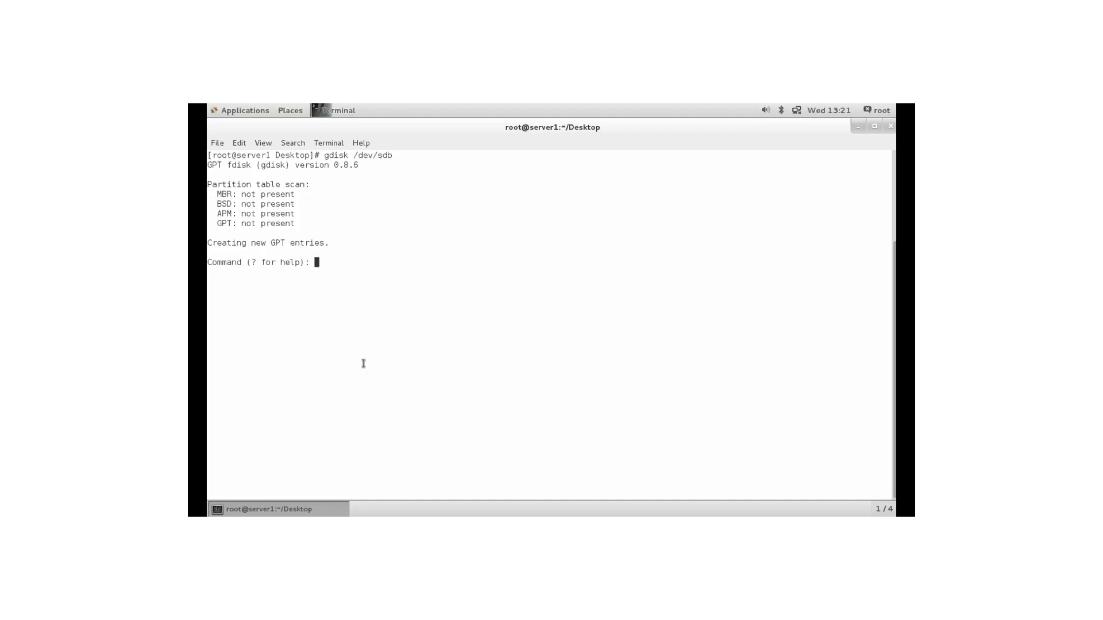
List gdisk's commands with ?, print the empty 1024 MiB table, and select the disk GUID.
type("n")
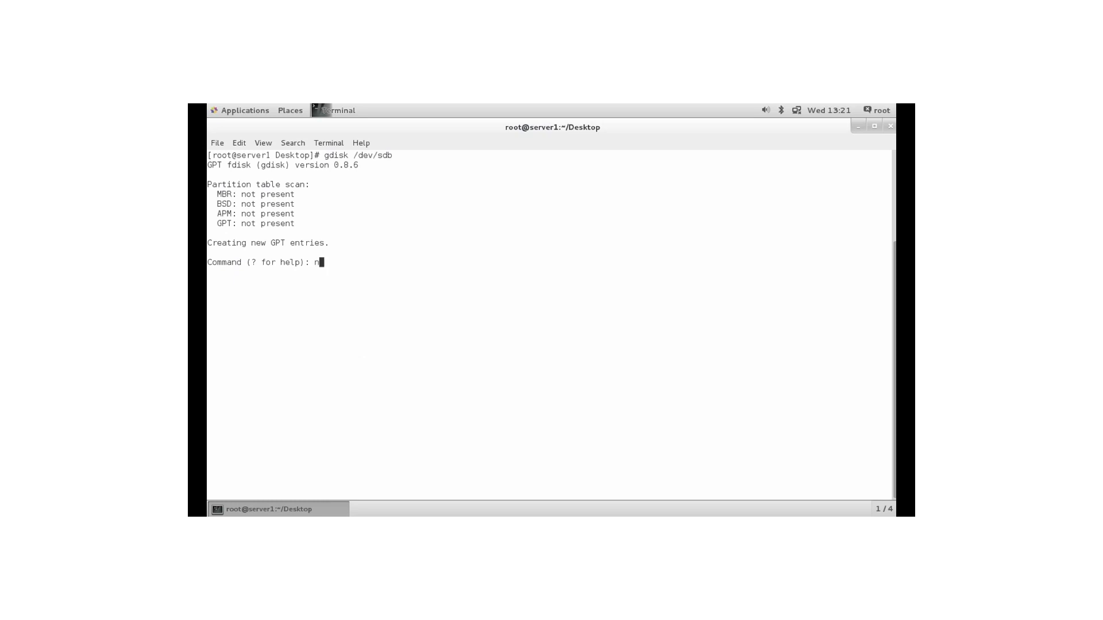
key("BackSpace")
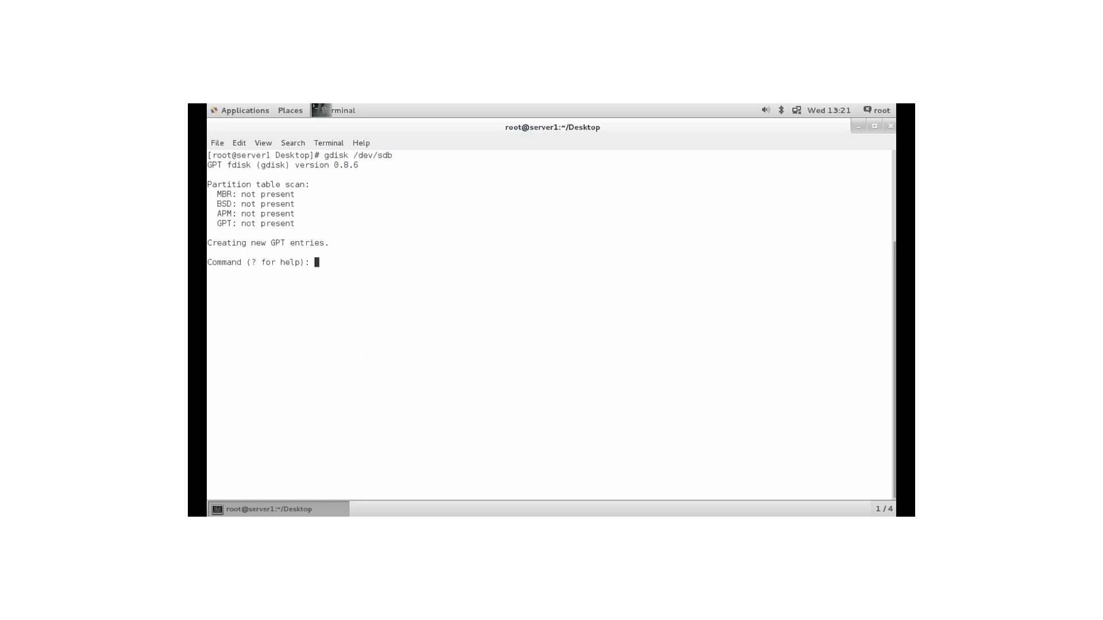
type("?")
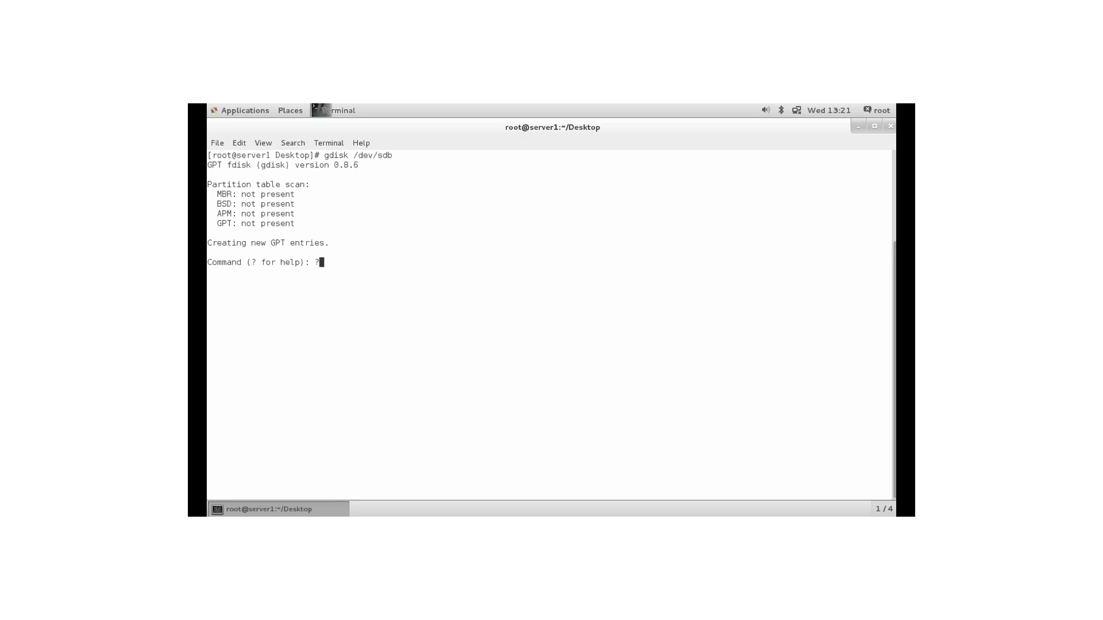
key("Return")
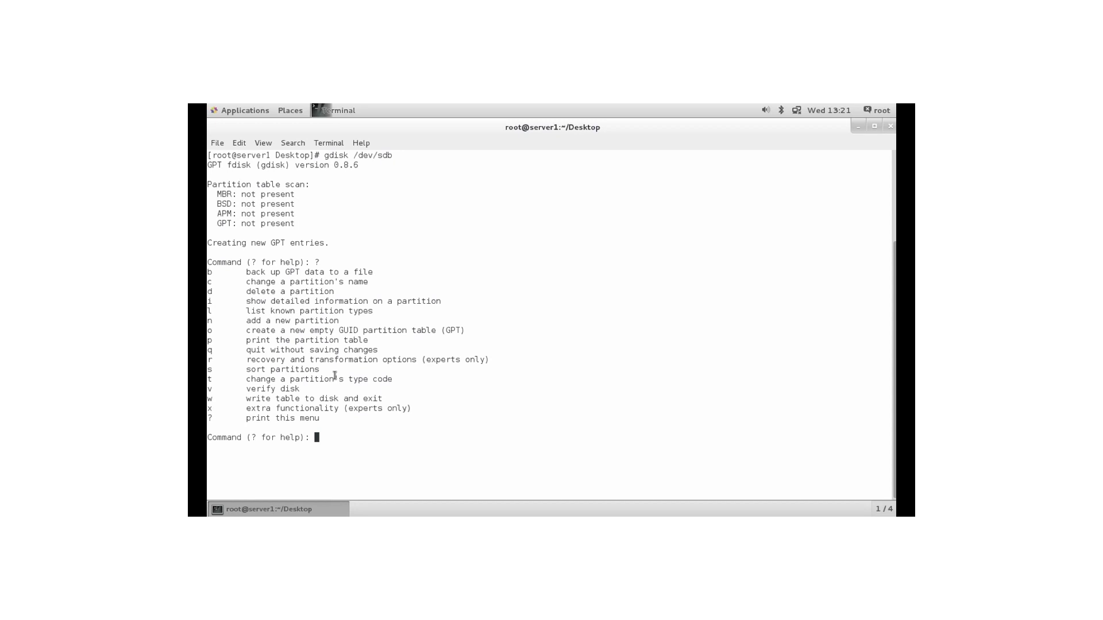
type("p")
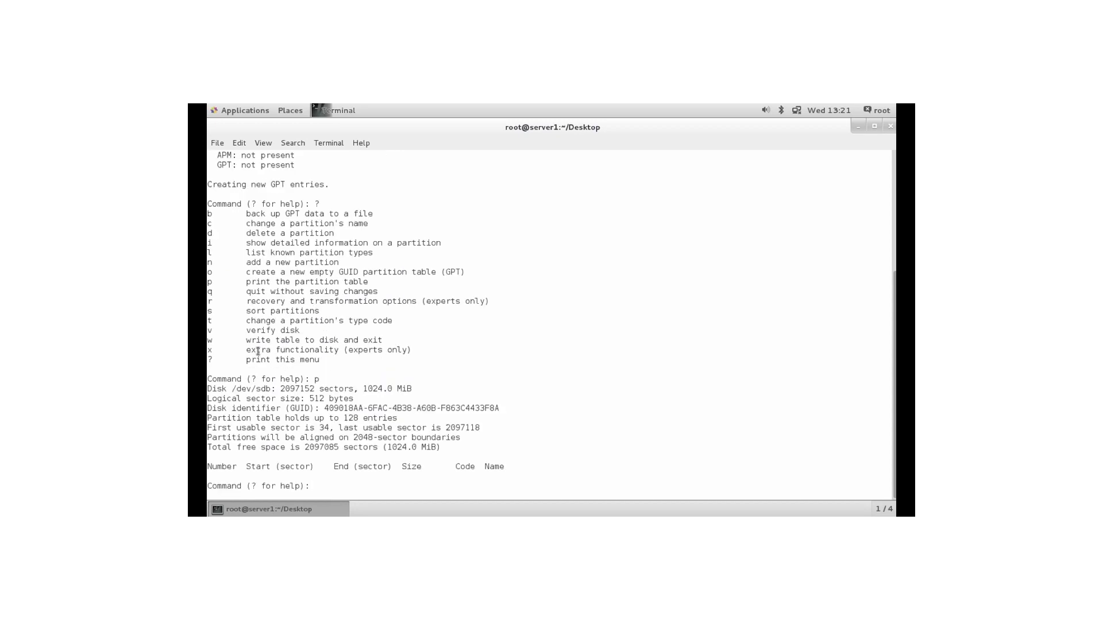
double_click(298, 409)
type("n")
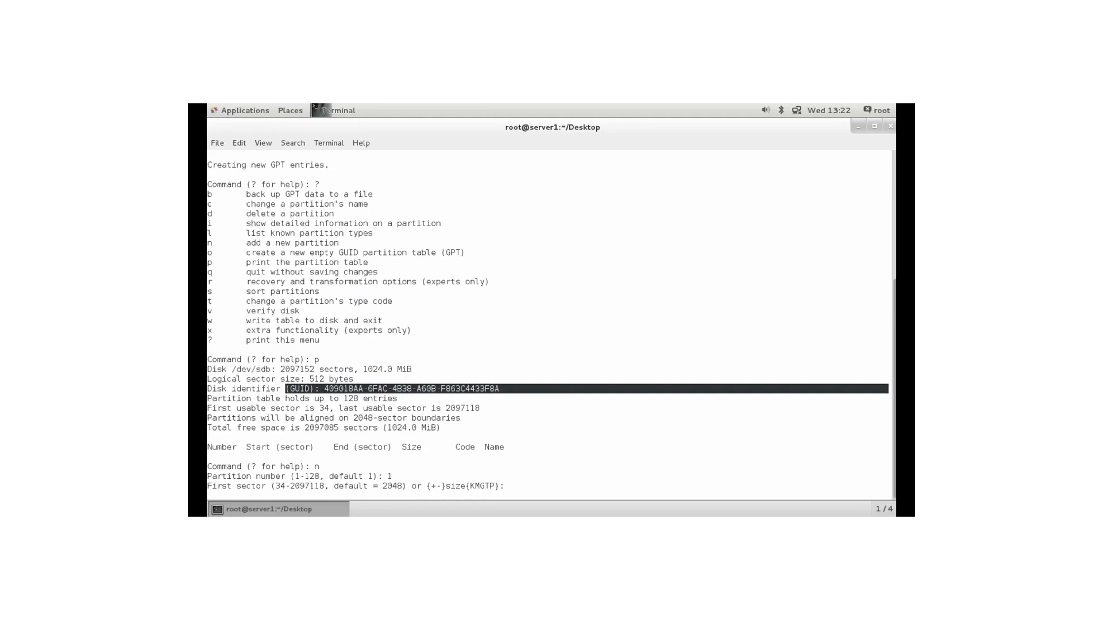
Create partition 1 across the whole disk with default sectors and Linux filesystem type 8300.
key("Return")
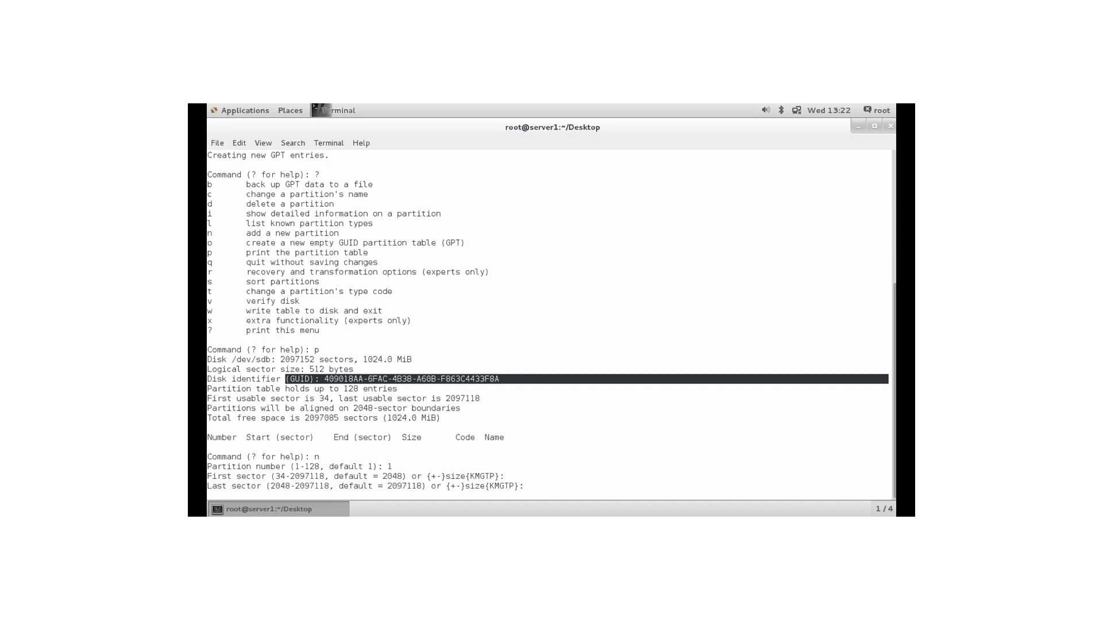
key("Return")
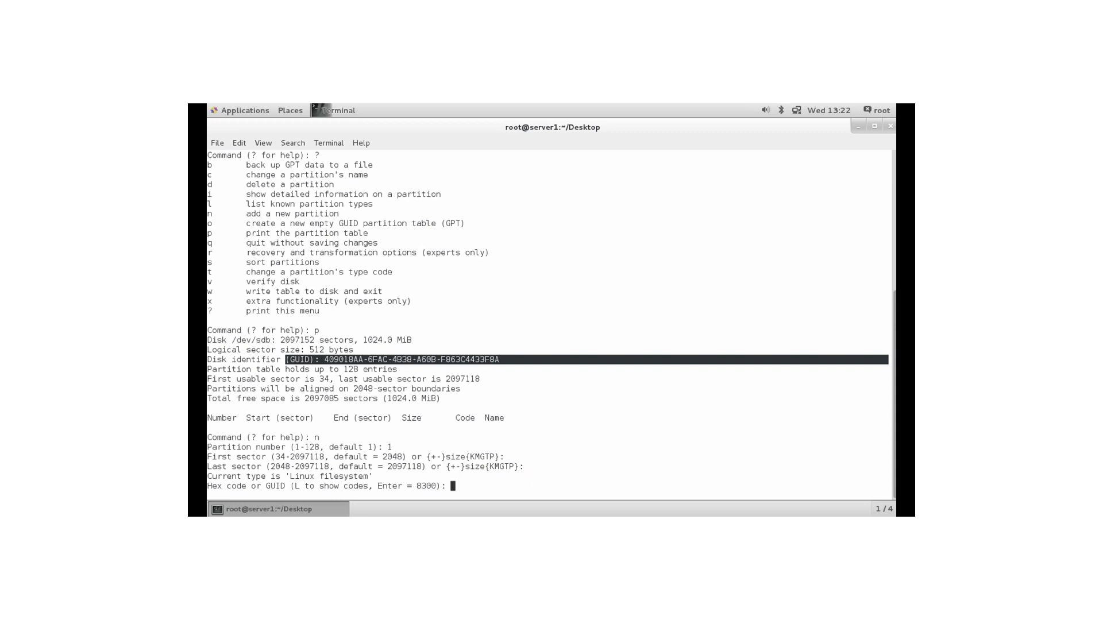
type("l")
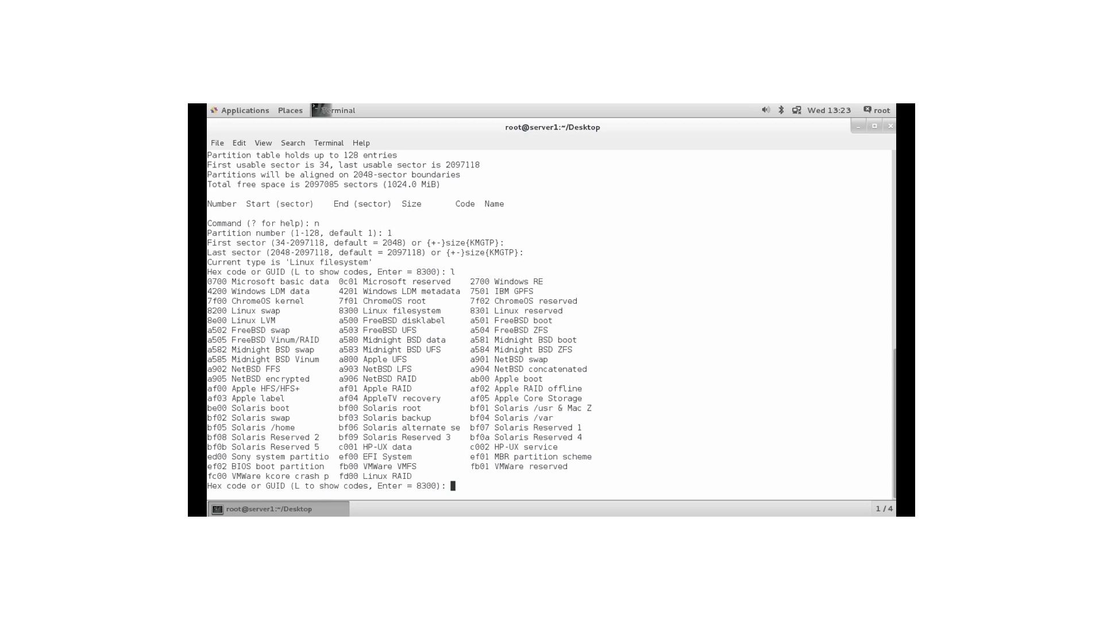
key("Return")
type("p")
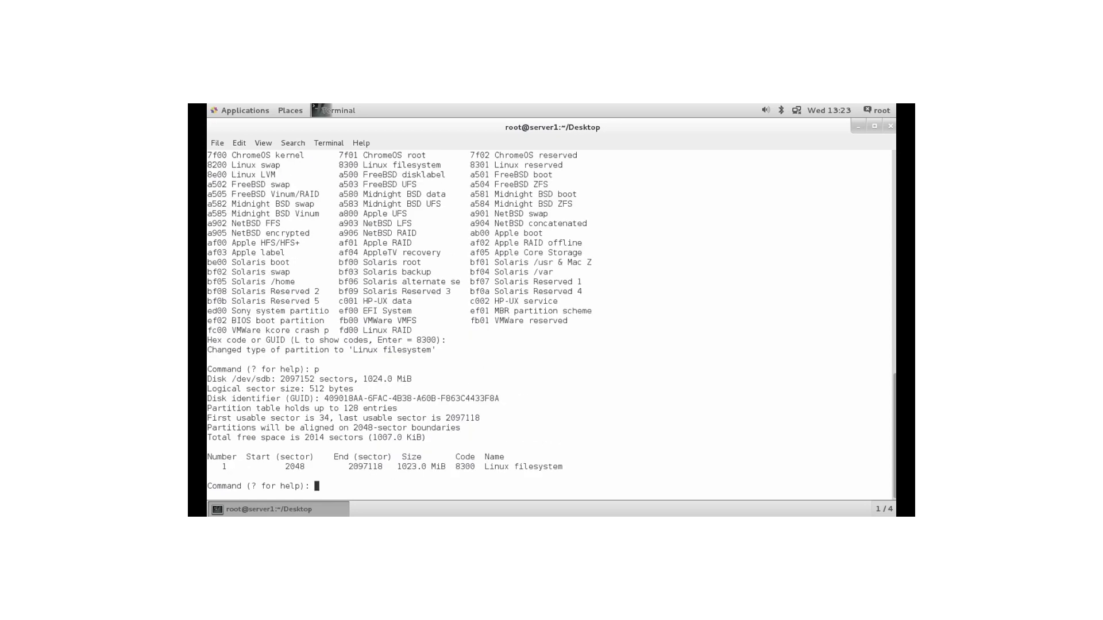
Issue w to write the new GPT partition table to /dev/sdb.
type("w")
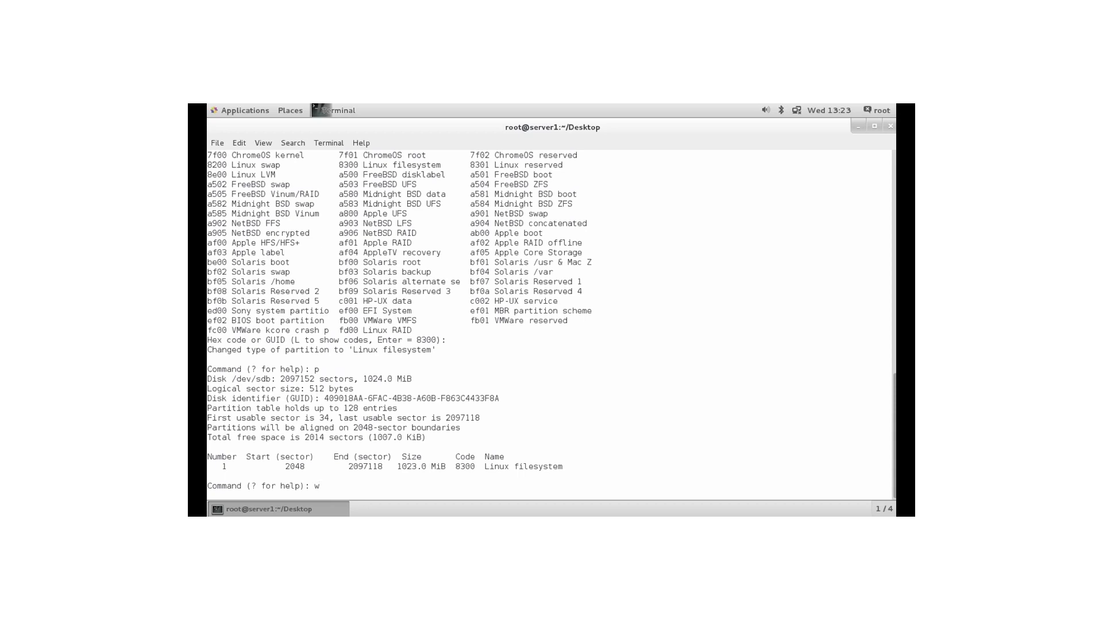
mouse_move(319, 486)
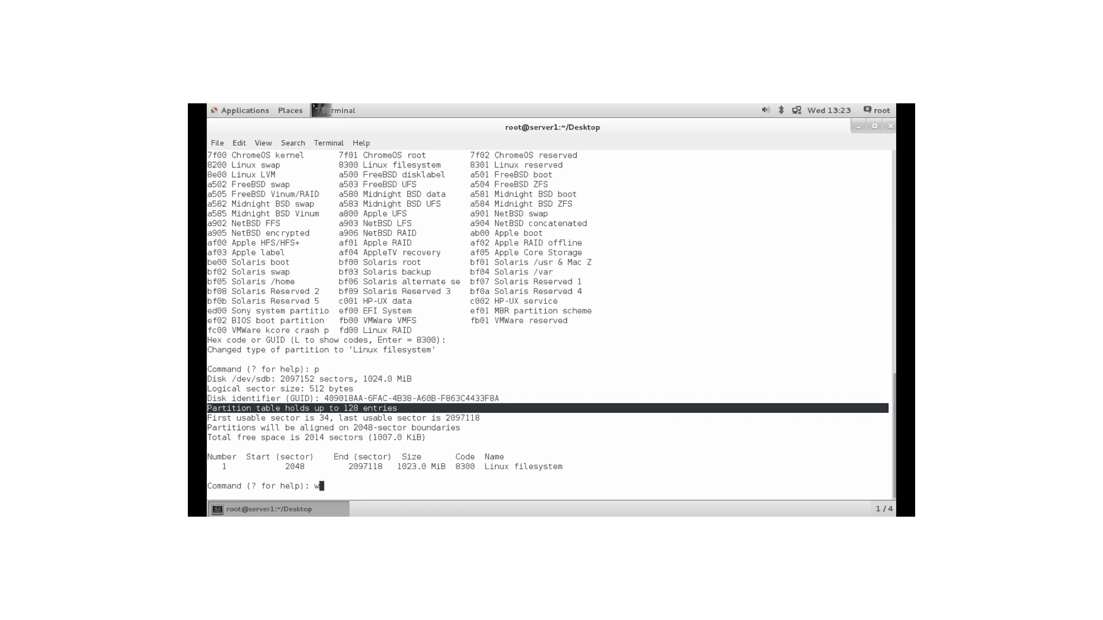
key("Return")
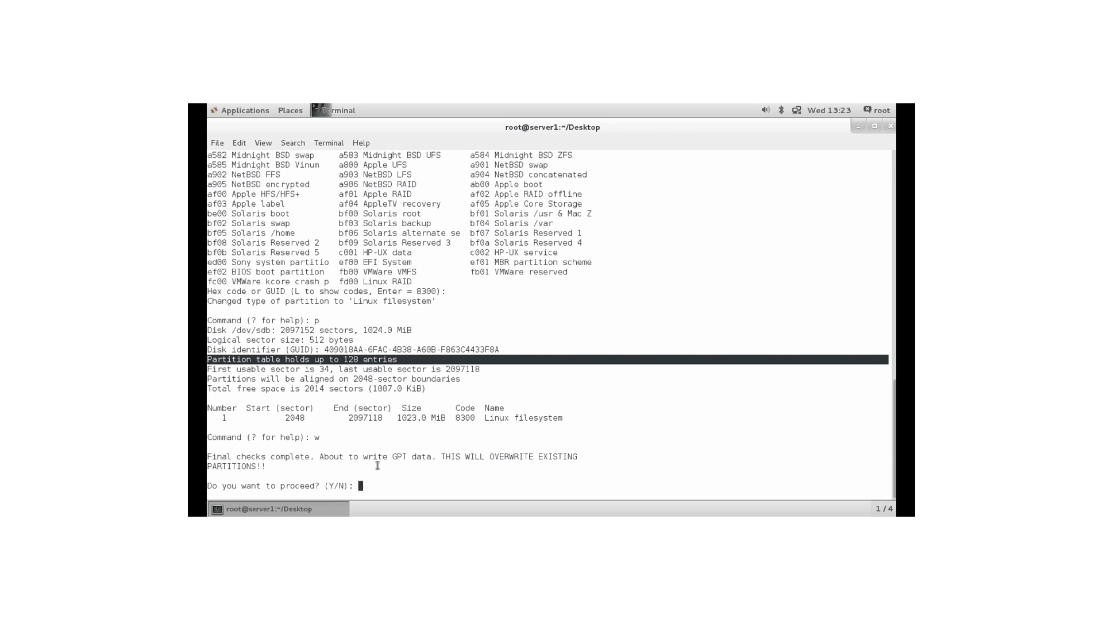
mouse_move(431, 466)
type("y")
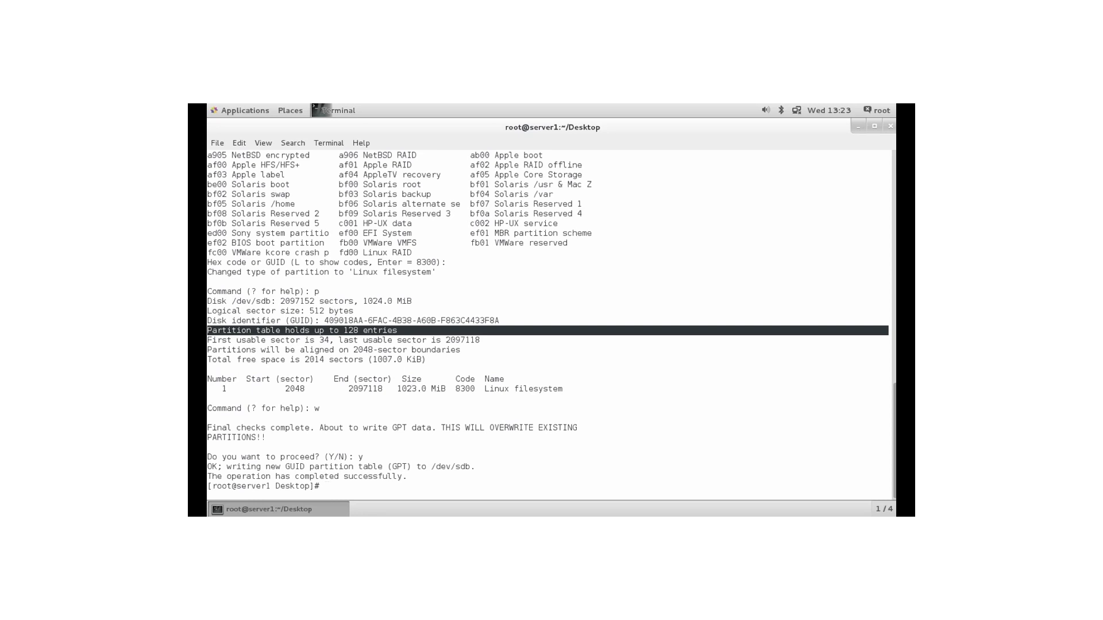
Run partprobe /dev/sdb so the system re-reads the new partition.
type("pa")
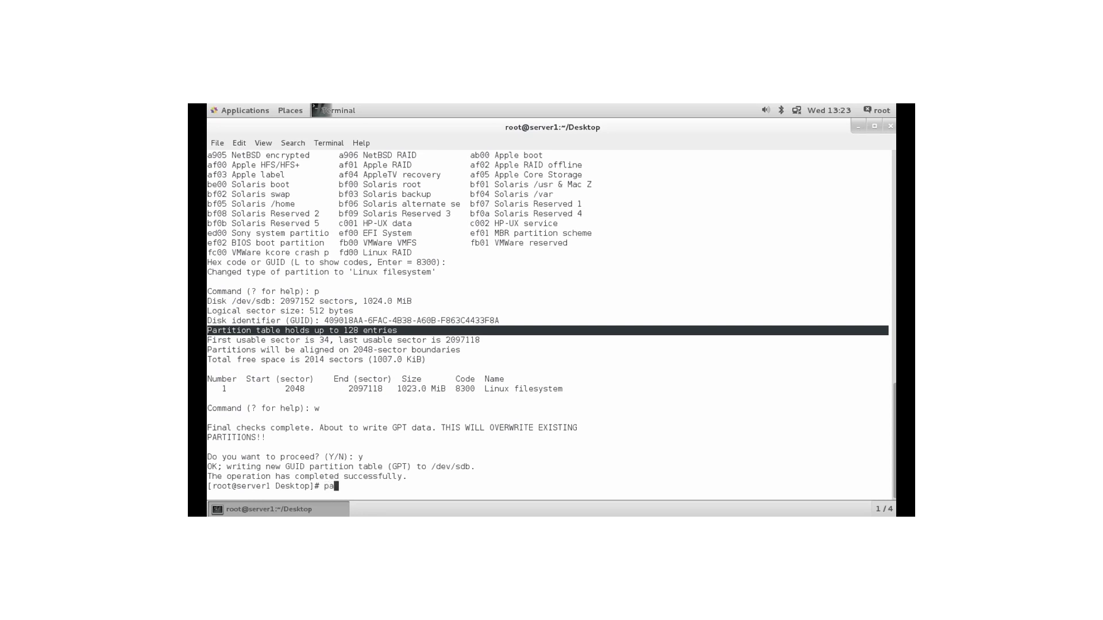
type("rtprobe")
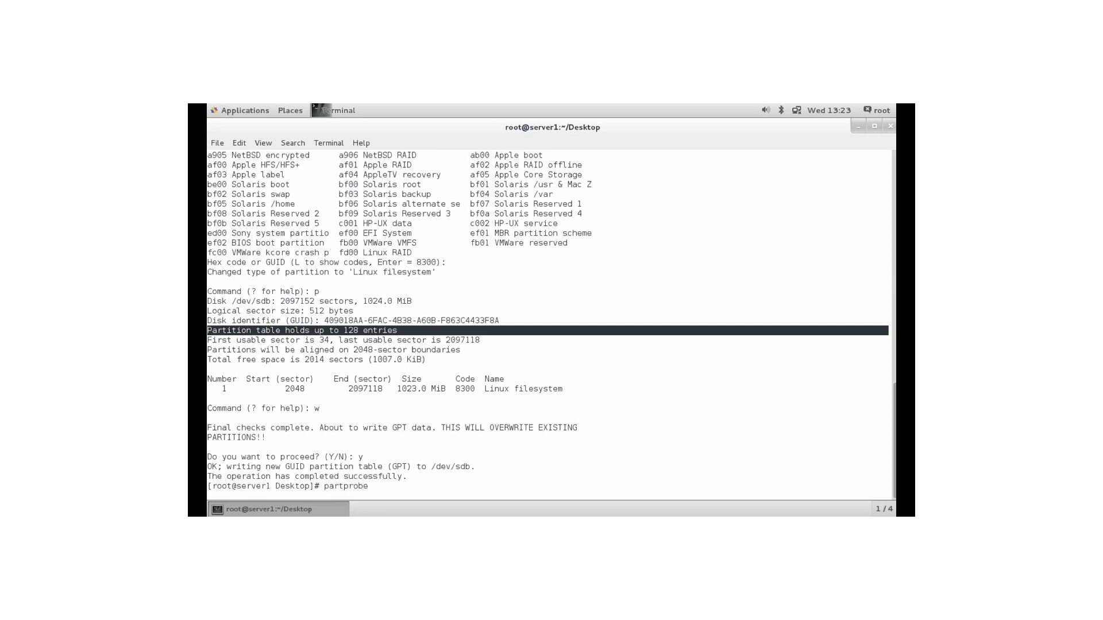
type("/dev/sdb")
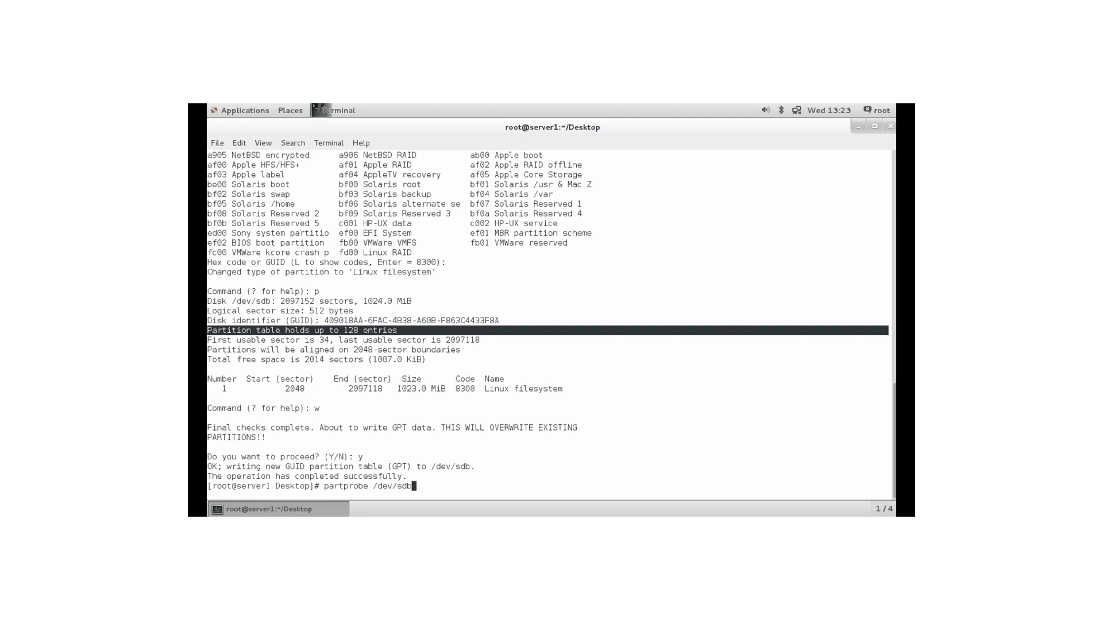
key("Return")
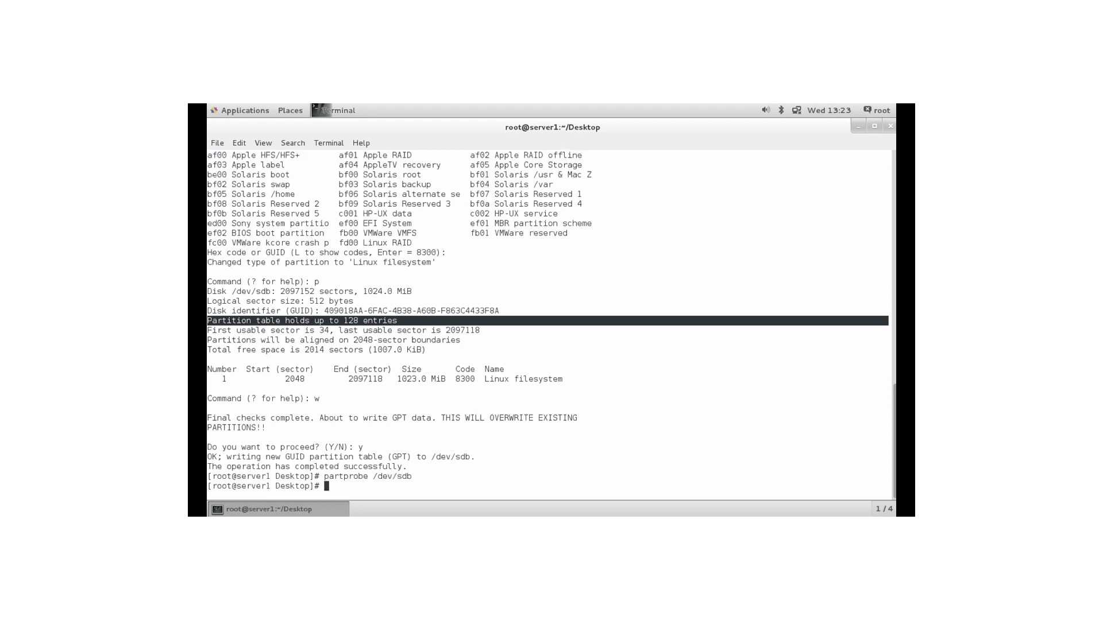
Type the mkfs.ext4 /dev/sdb1 format command without running it.
type("mkfs")
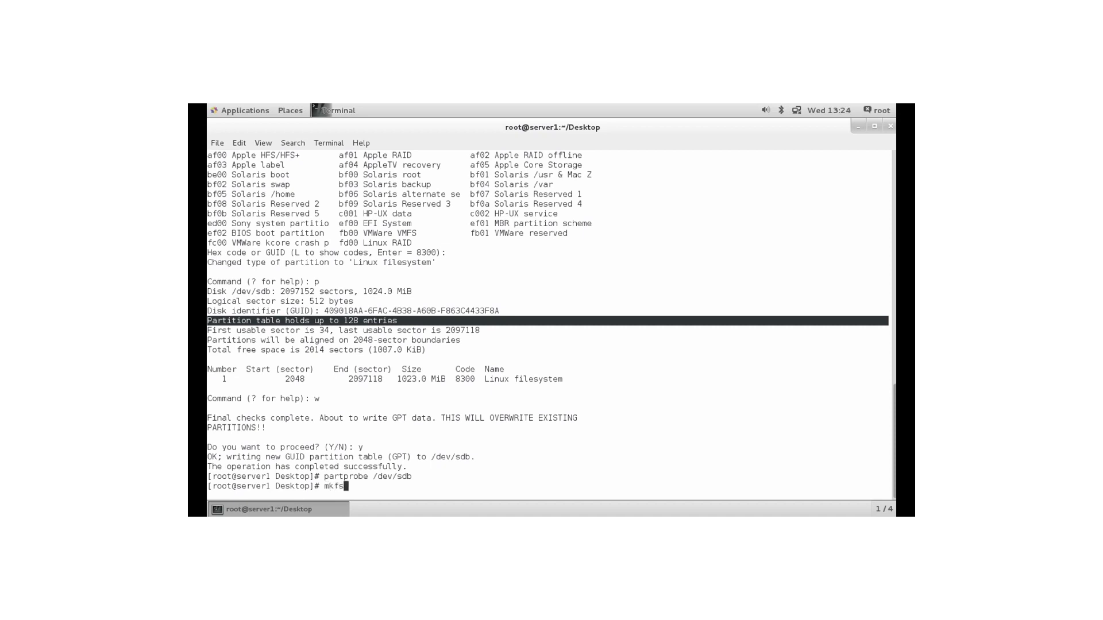
type(".ext4 /dev")
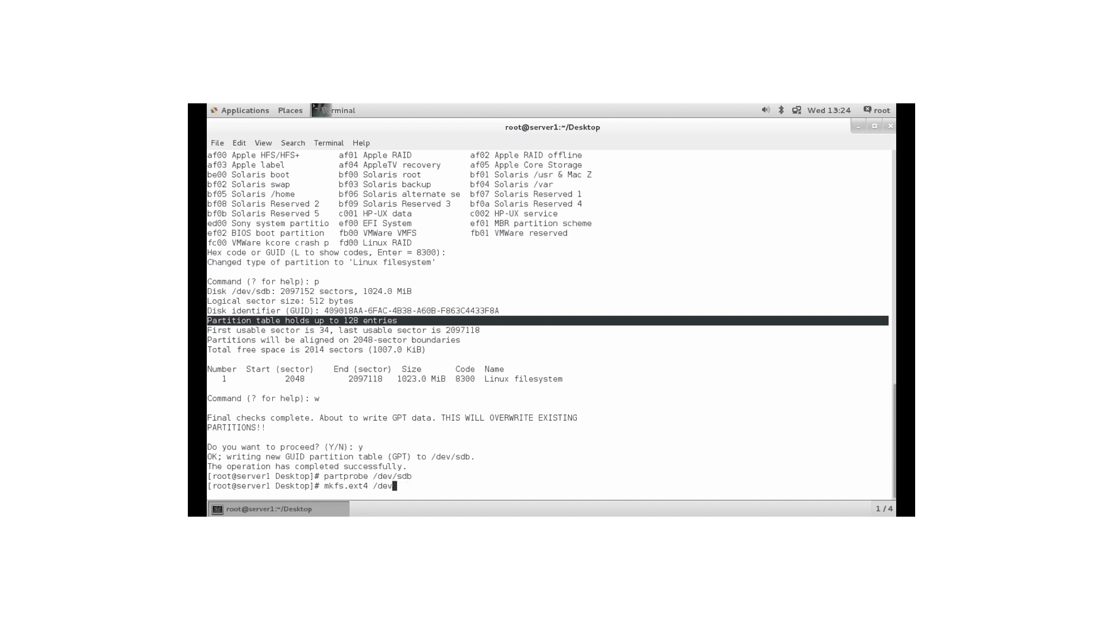
type("1")
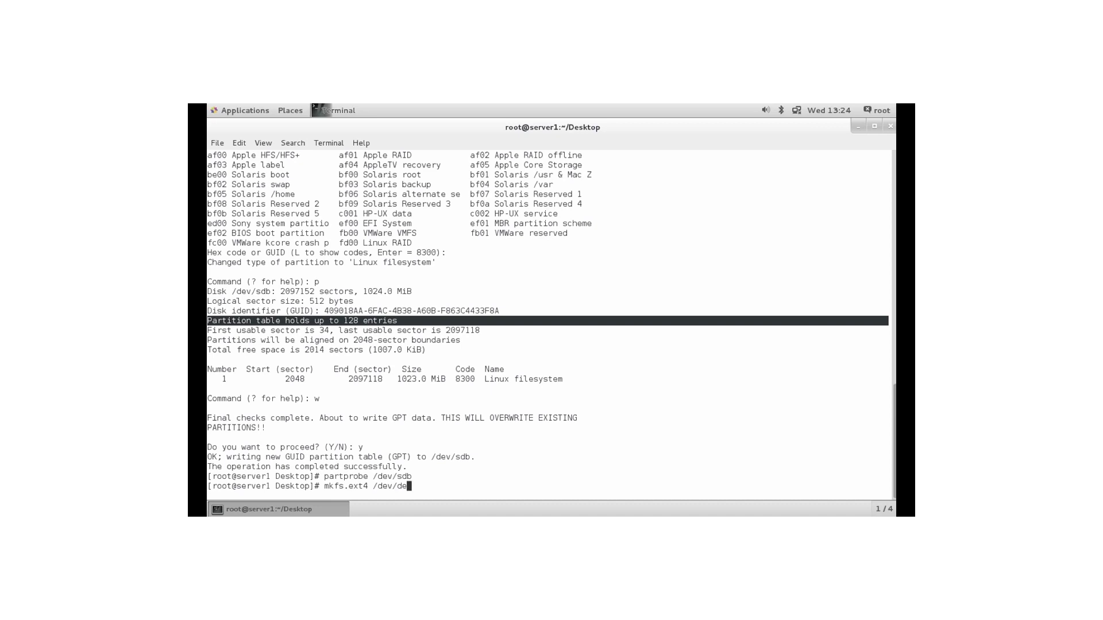
type("b1")
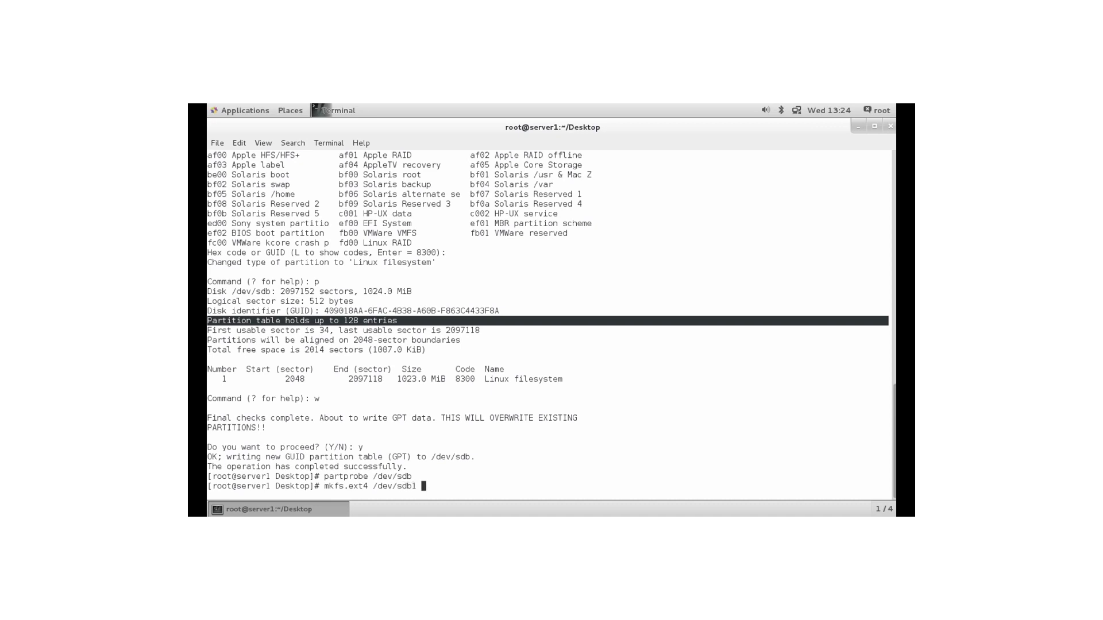